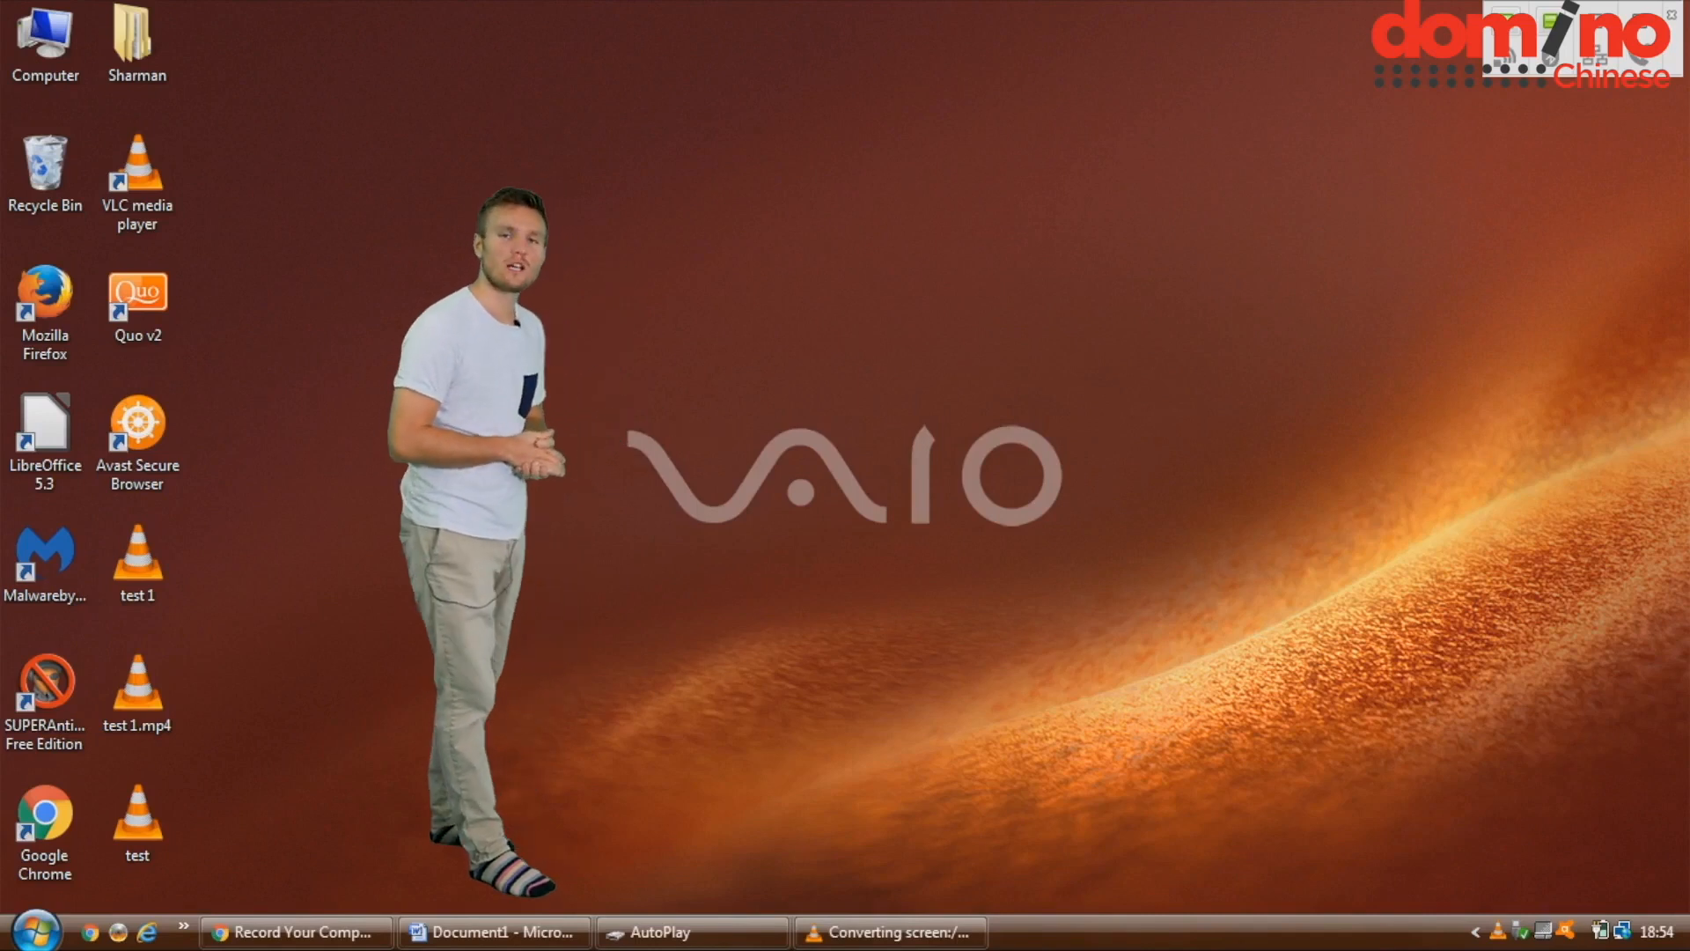
- Launch Control Panel from the Start menu
left_click(30, 930)
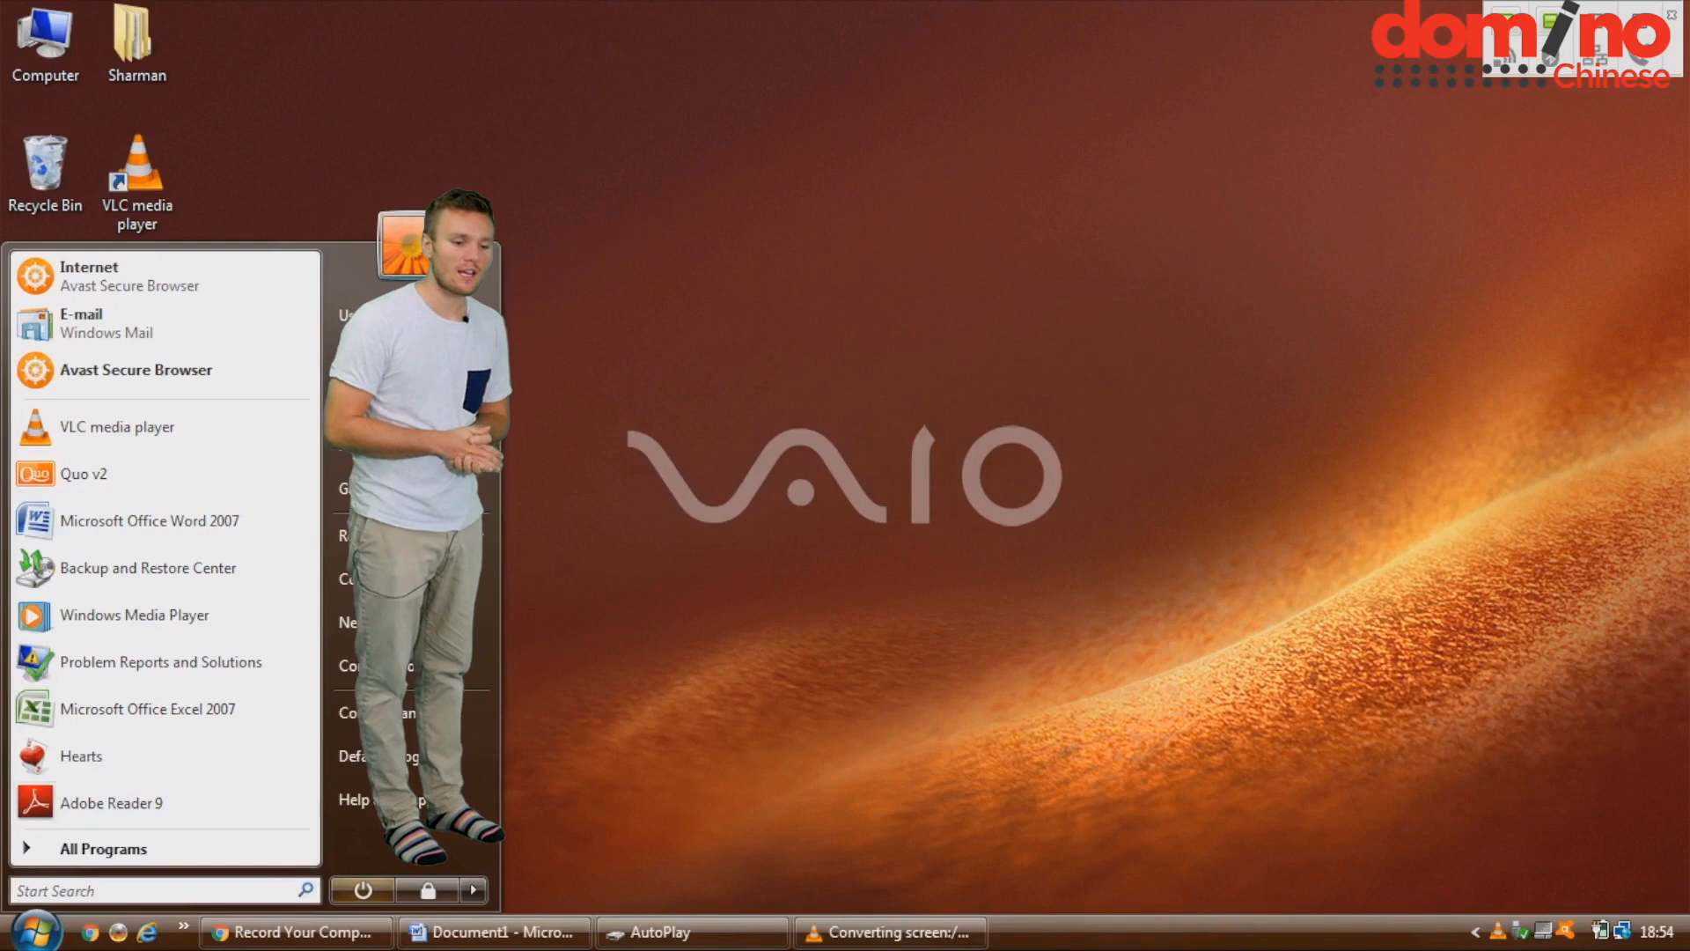
mouse_move(361, 712)
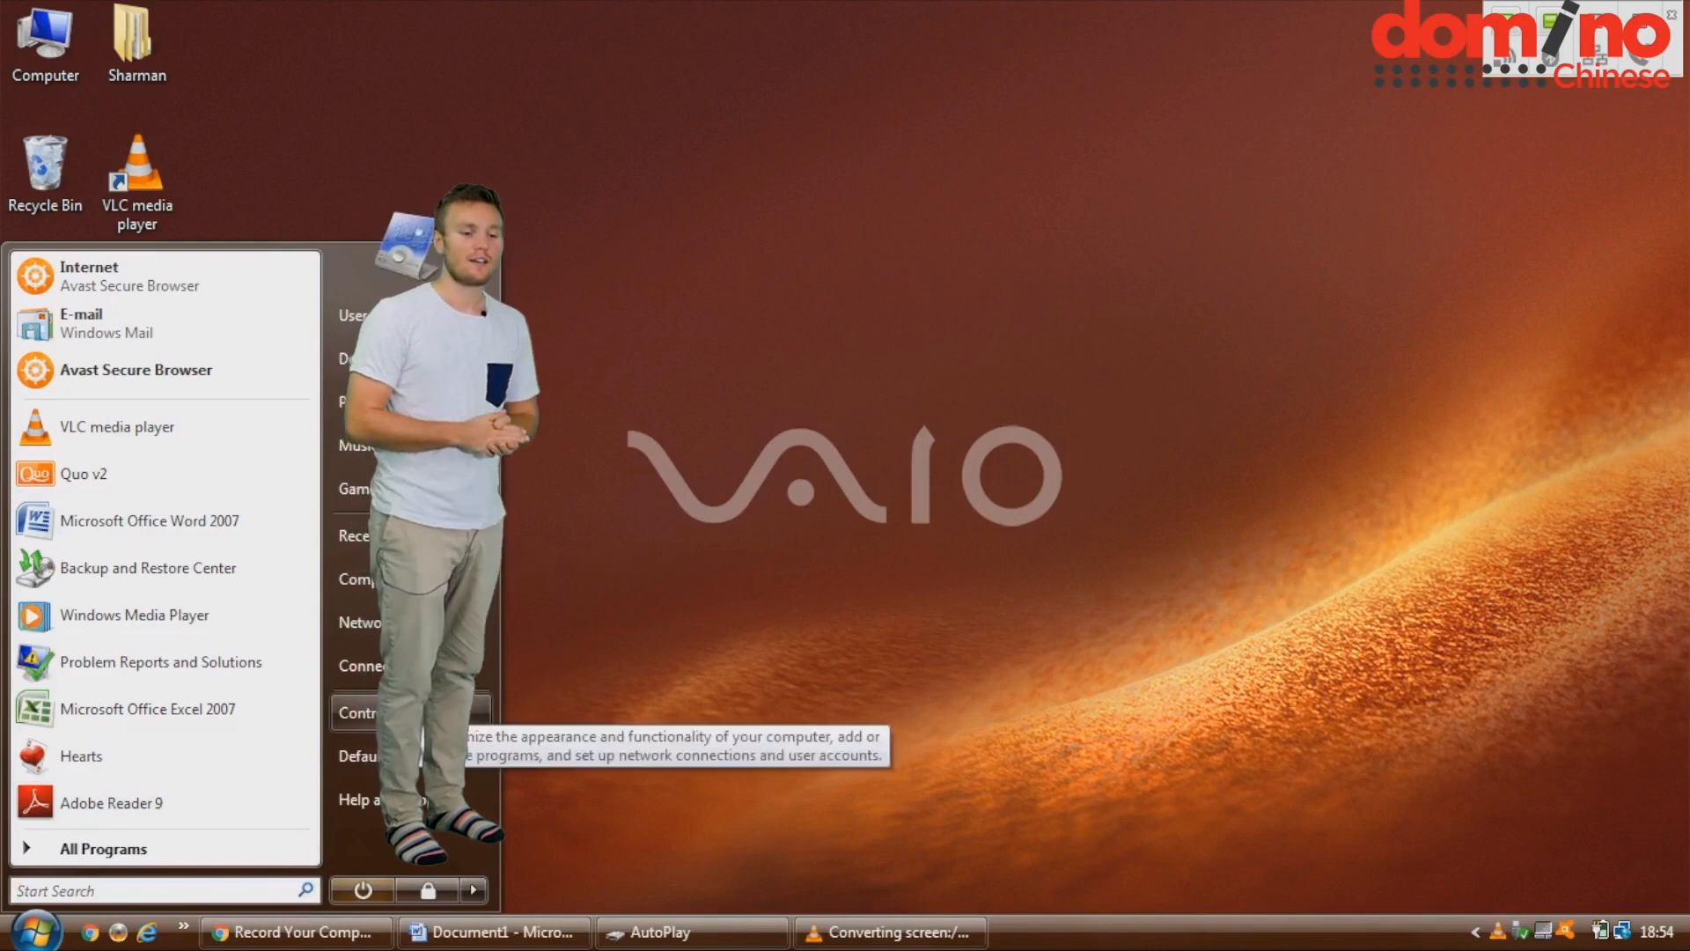
left_click(358, 712)
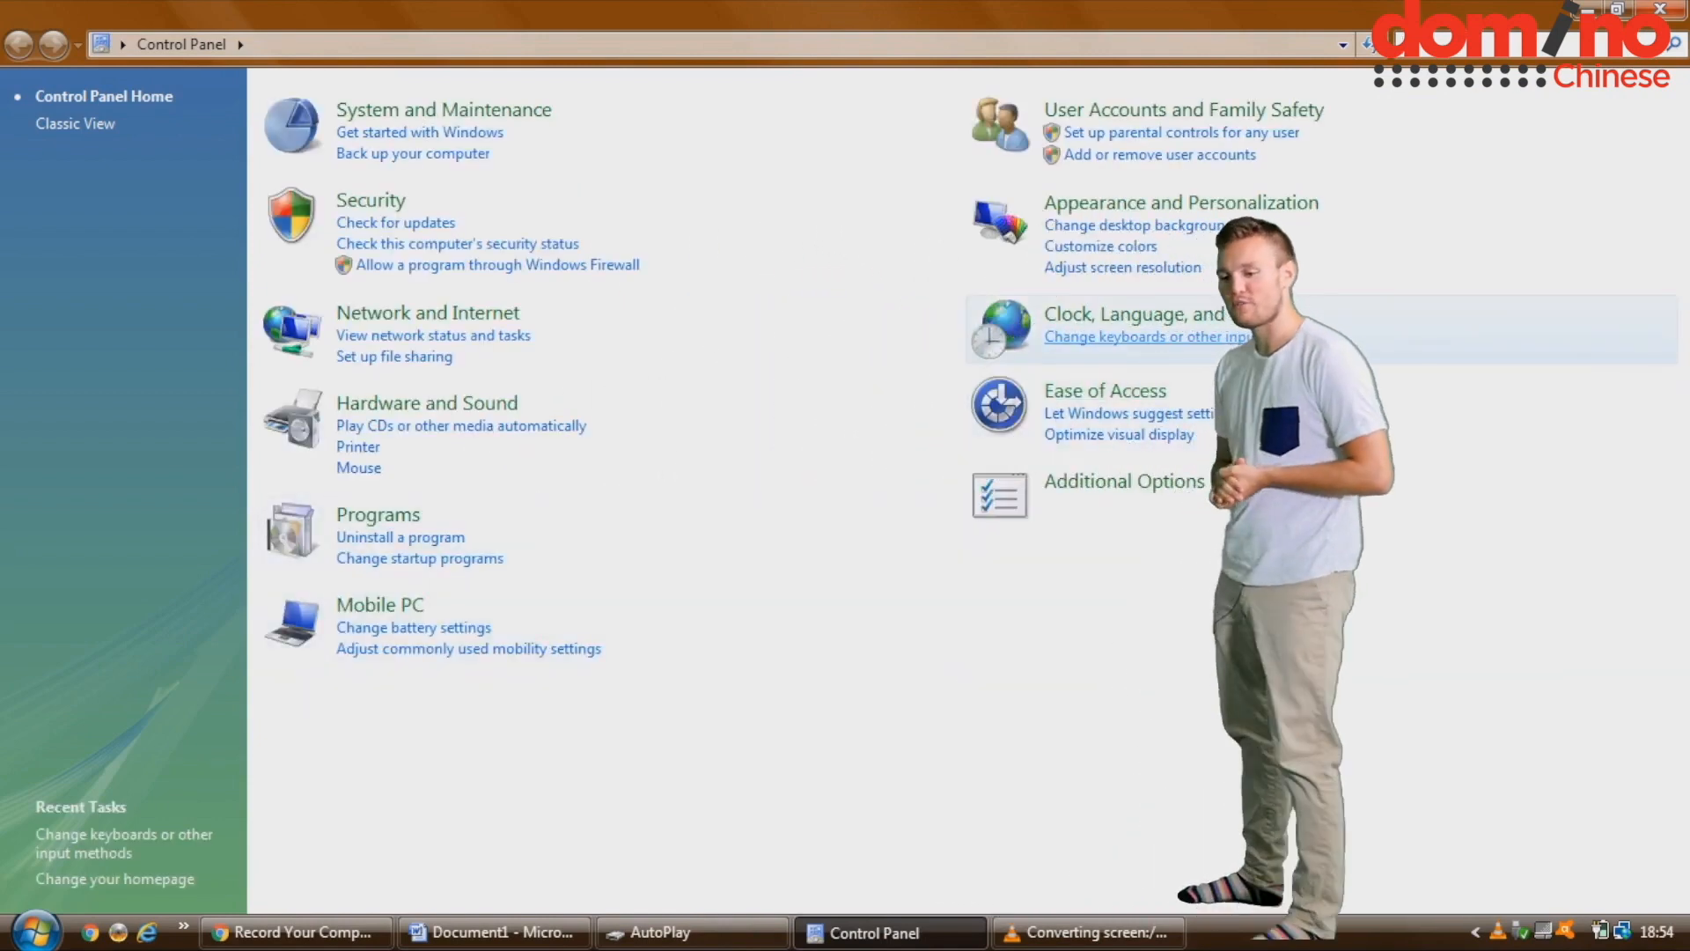
- Reach the Text Services and Input Languages dialog via 'Change keyboards or other input methods'
left_click(1147, 336)
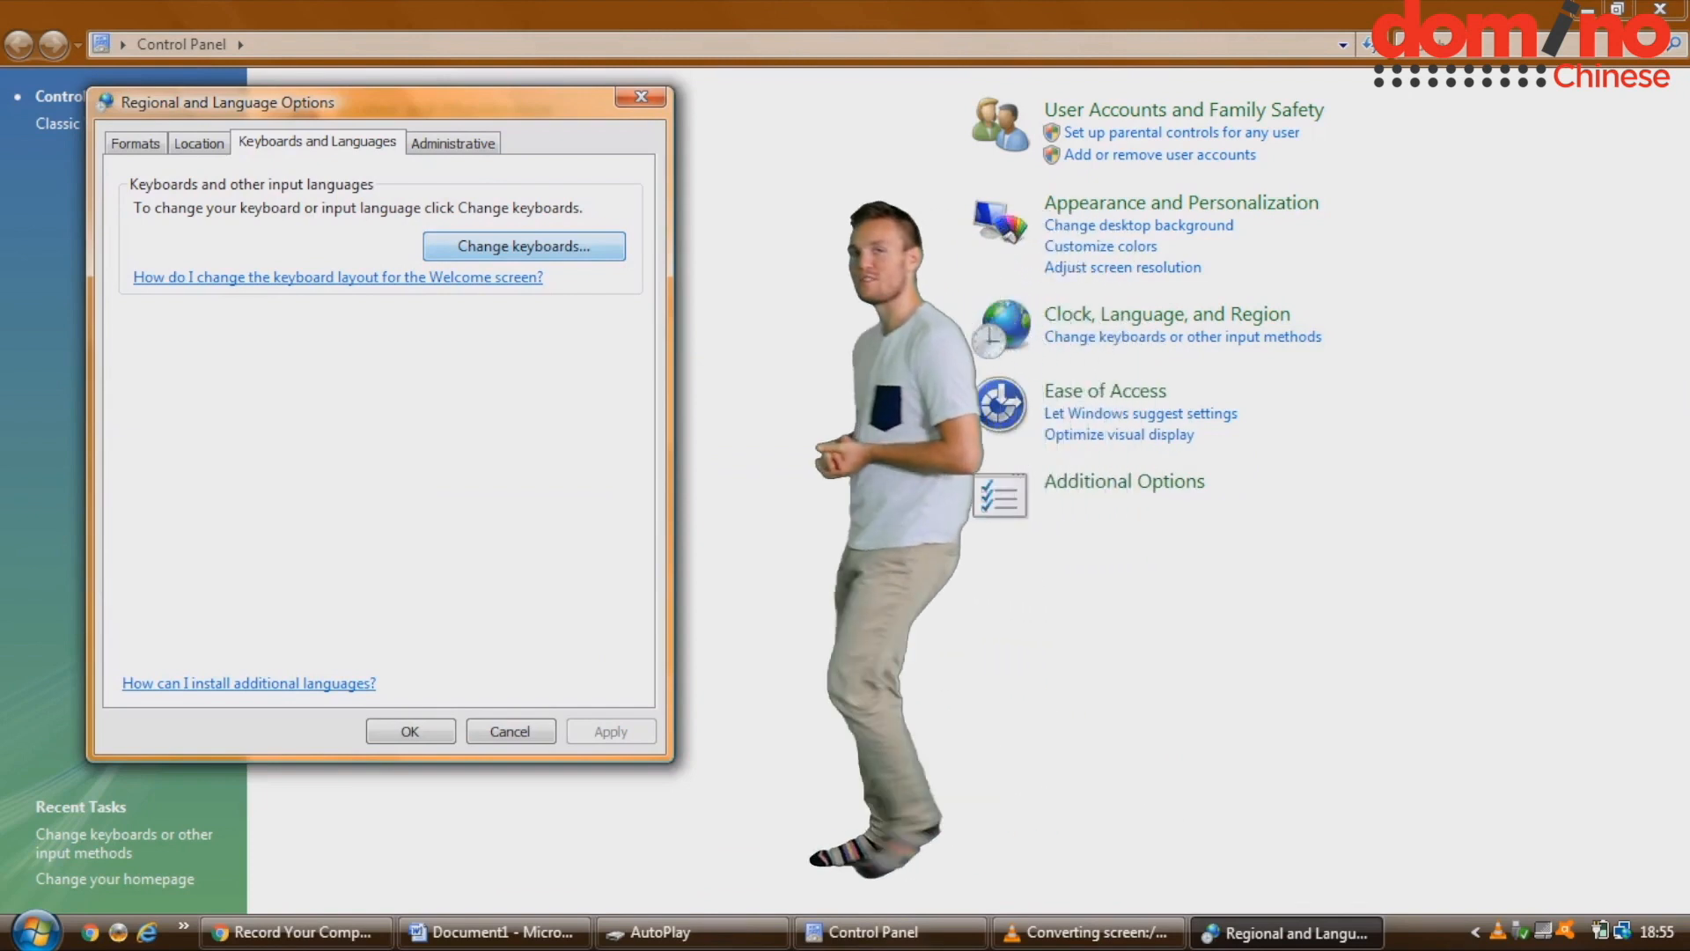
left_click(523, 246)
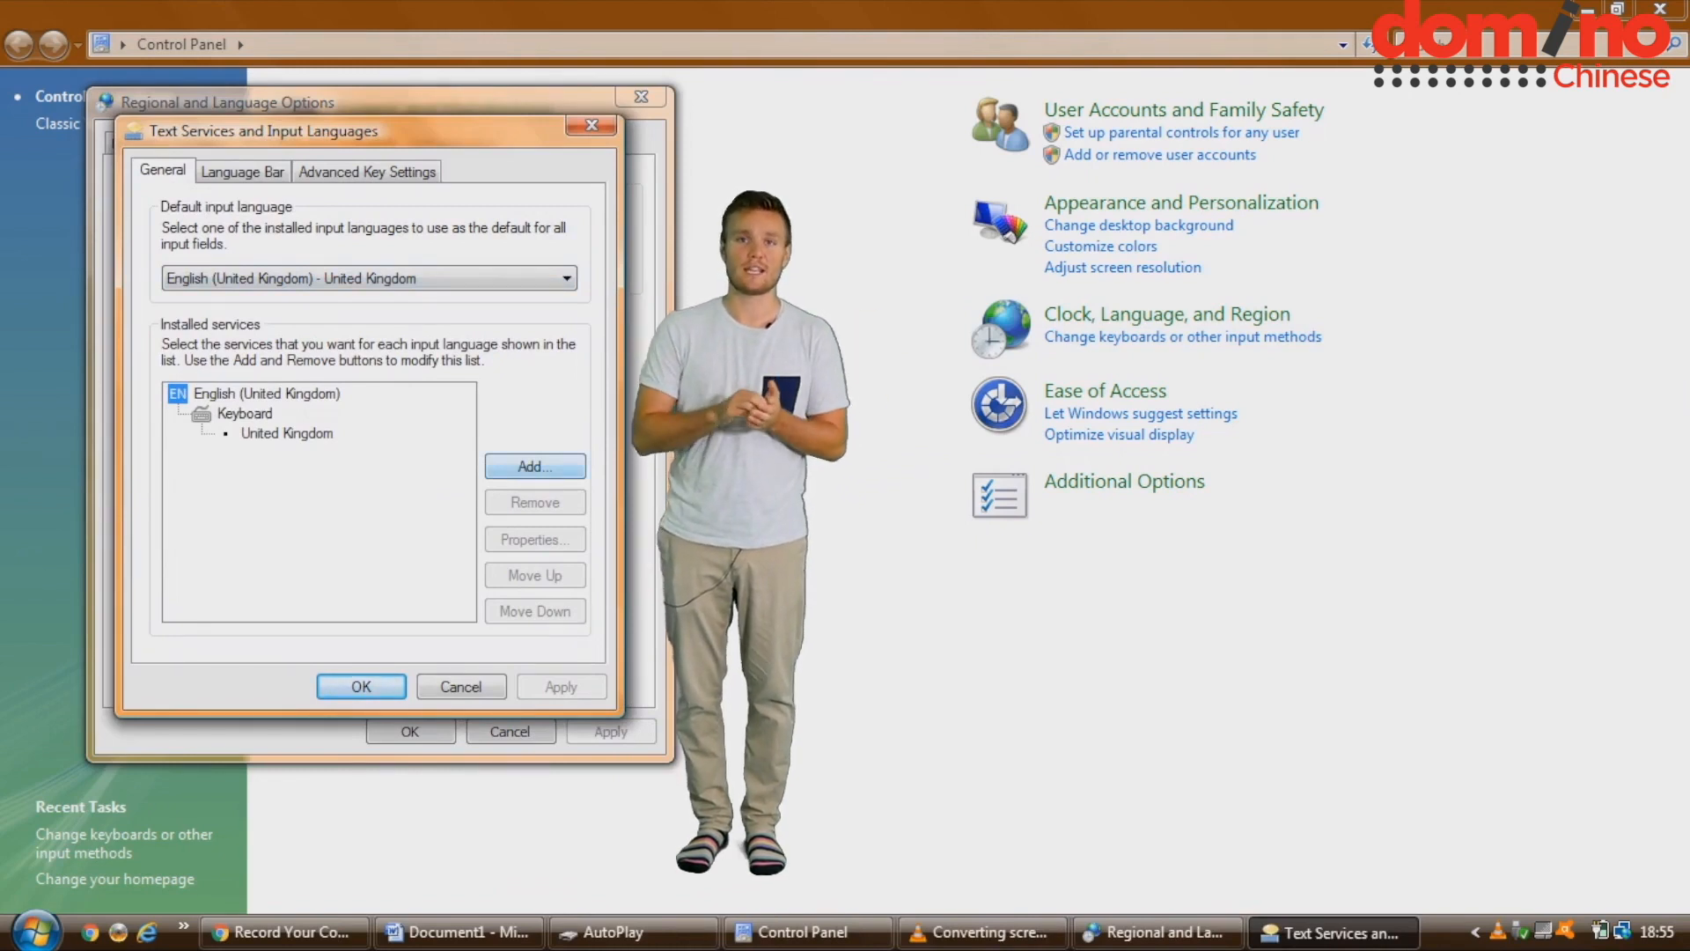
- Bring up the Add Input Language list from the installed languages dialog
left_click(534, 466)
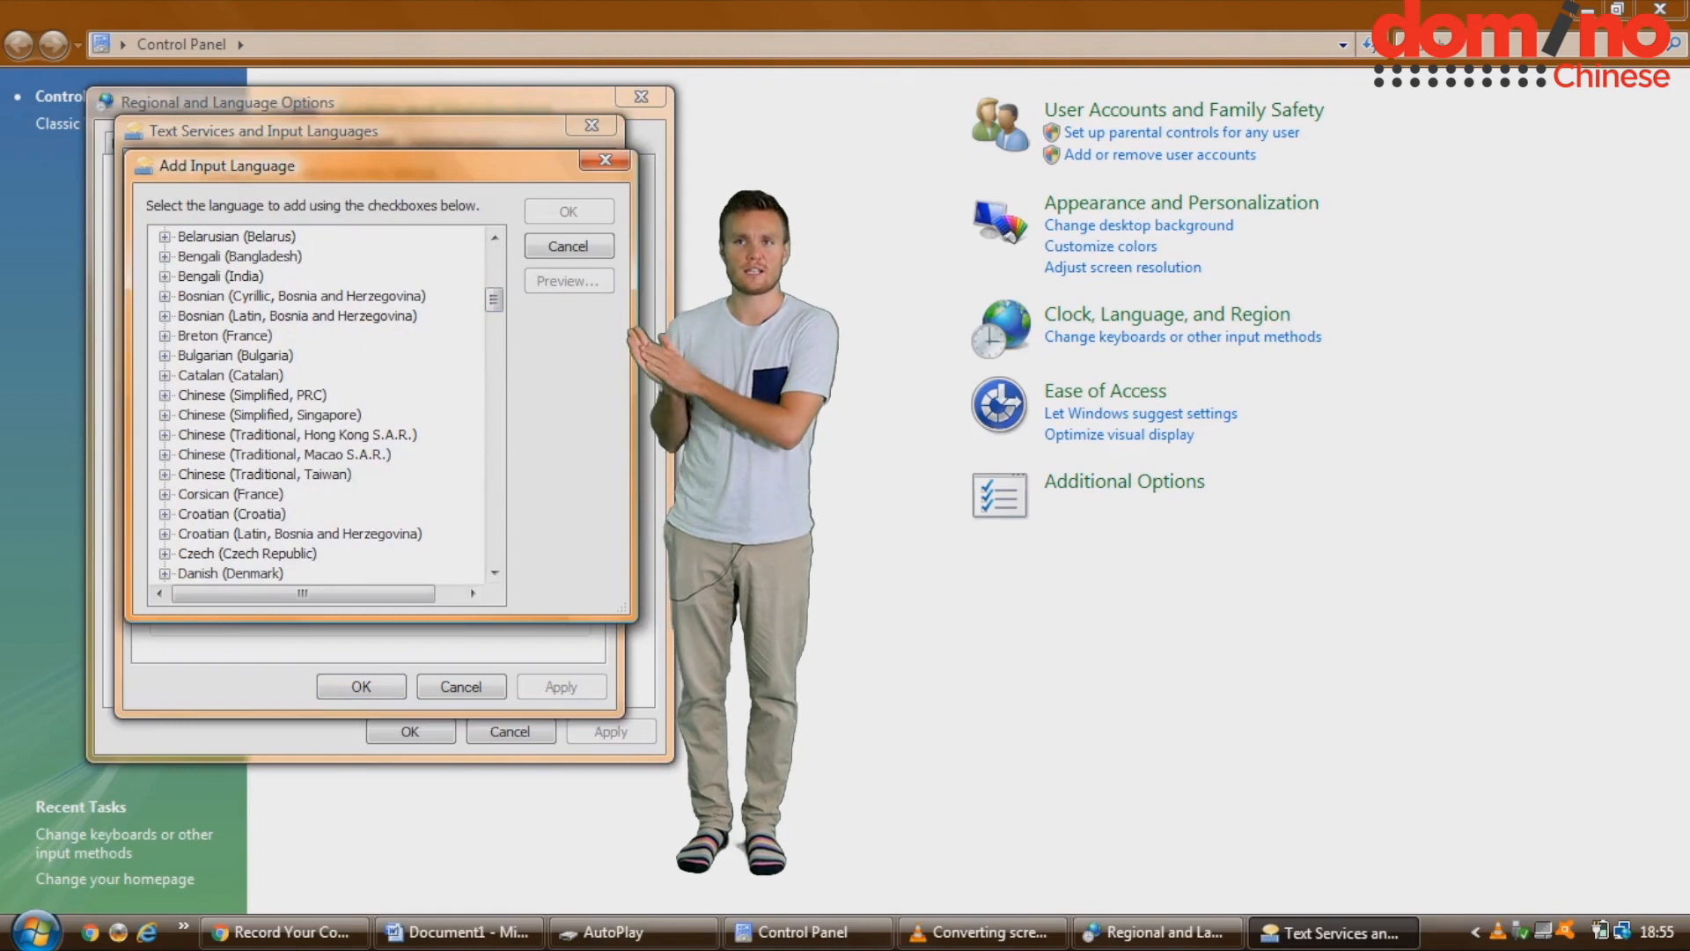
- Add Chinese (Simplified, PRC) Microsoft Pinyin IME, confirm, and switch to the Word document
left_click(164, 394)
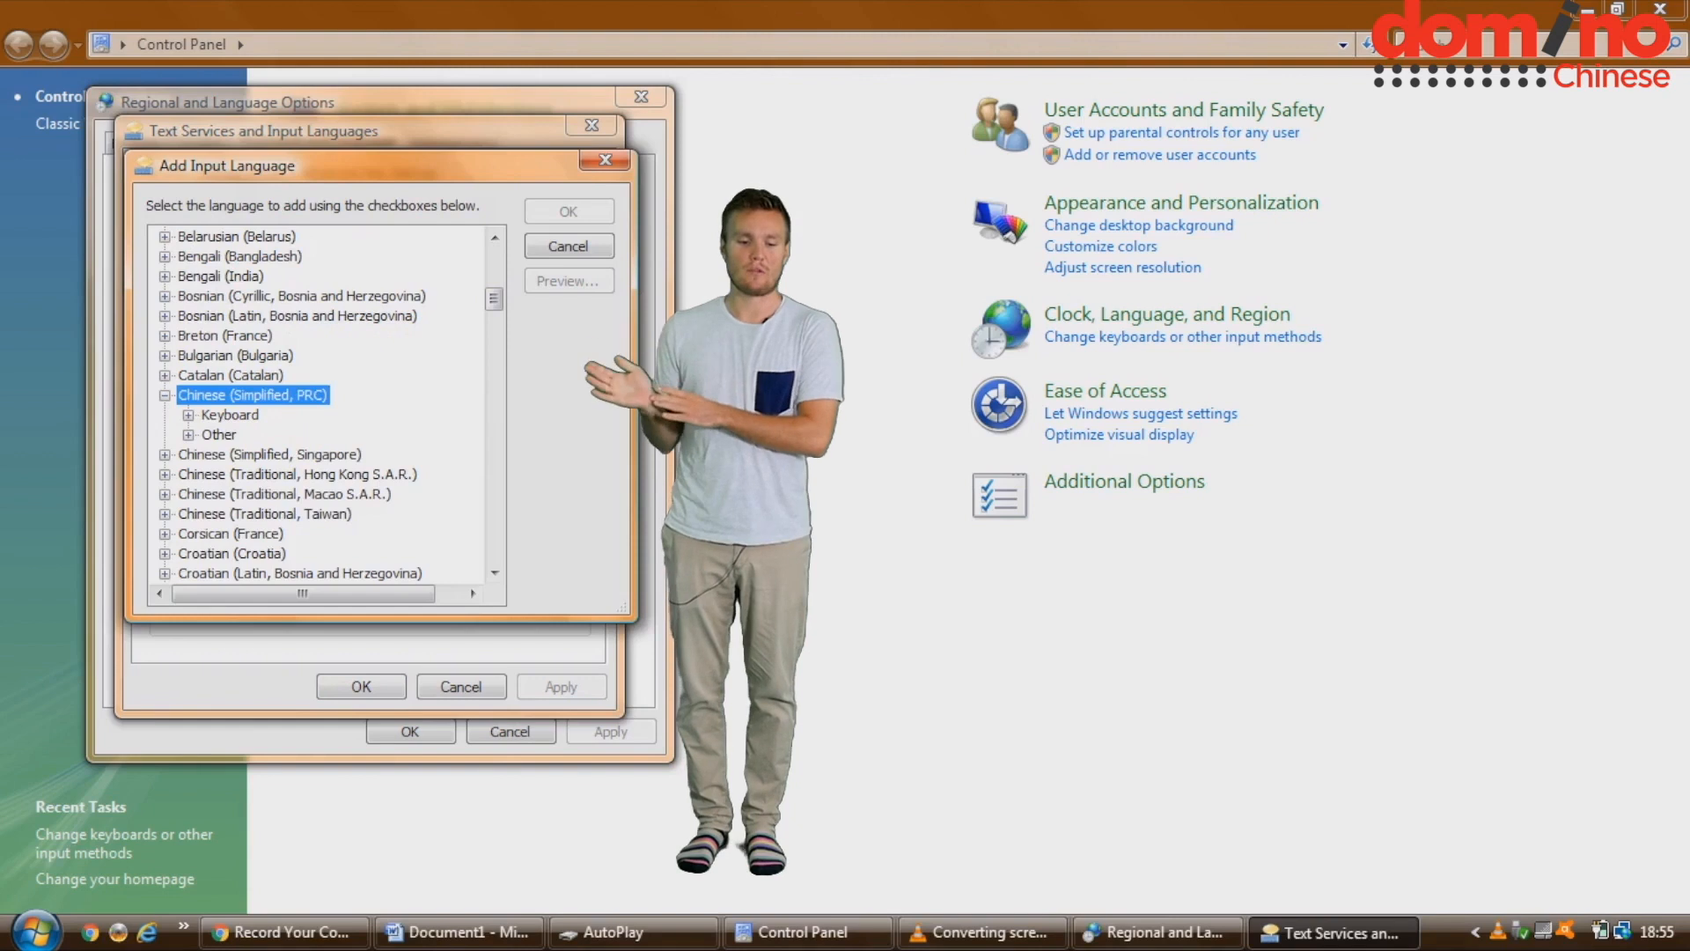
left_click(190, 415)
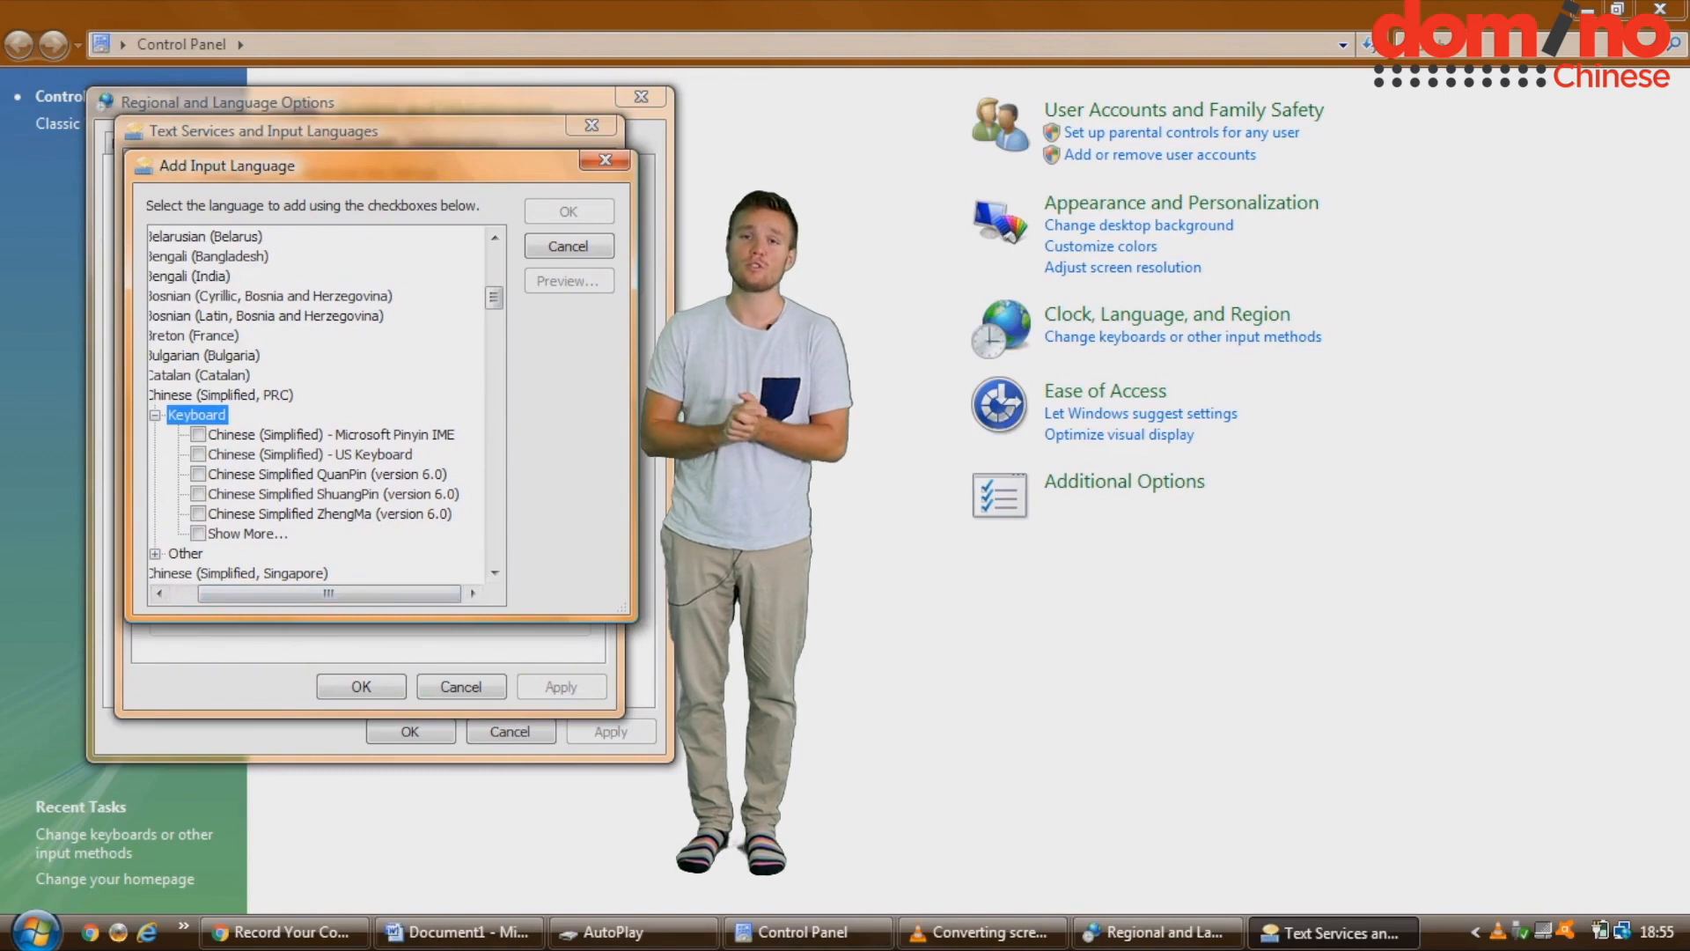
left_click(198, 433)
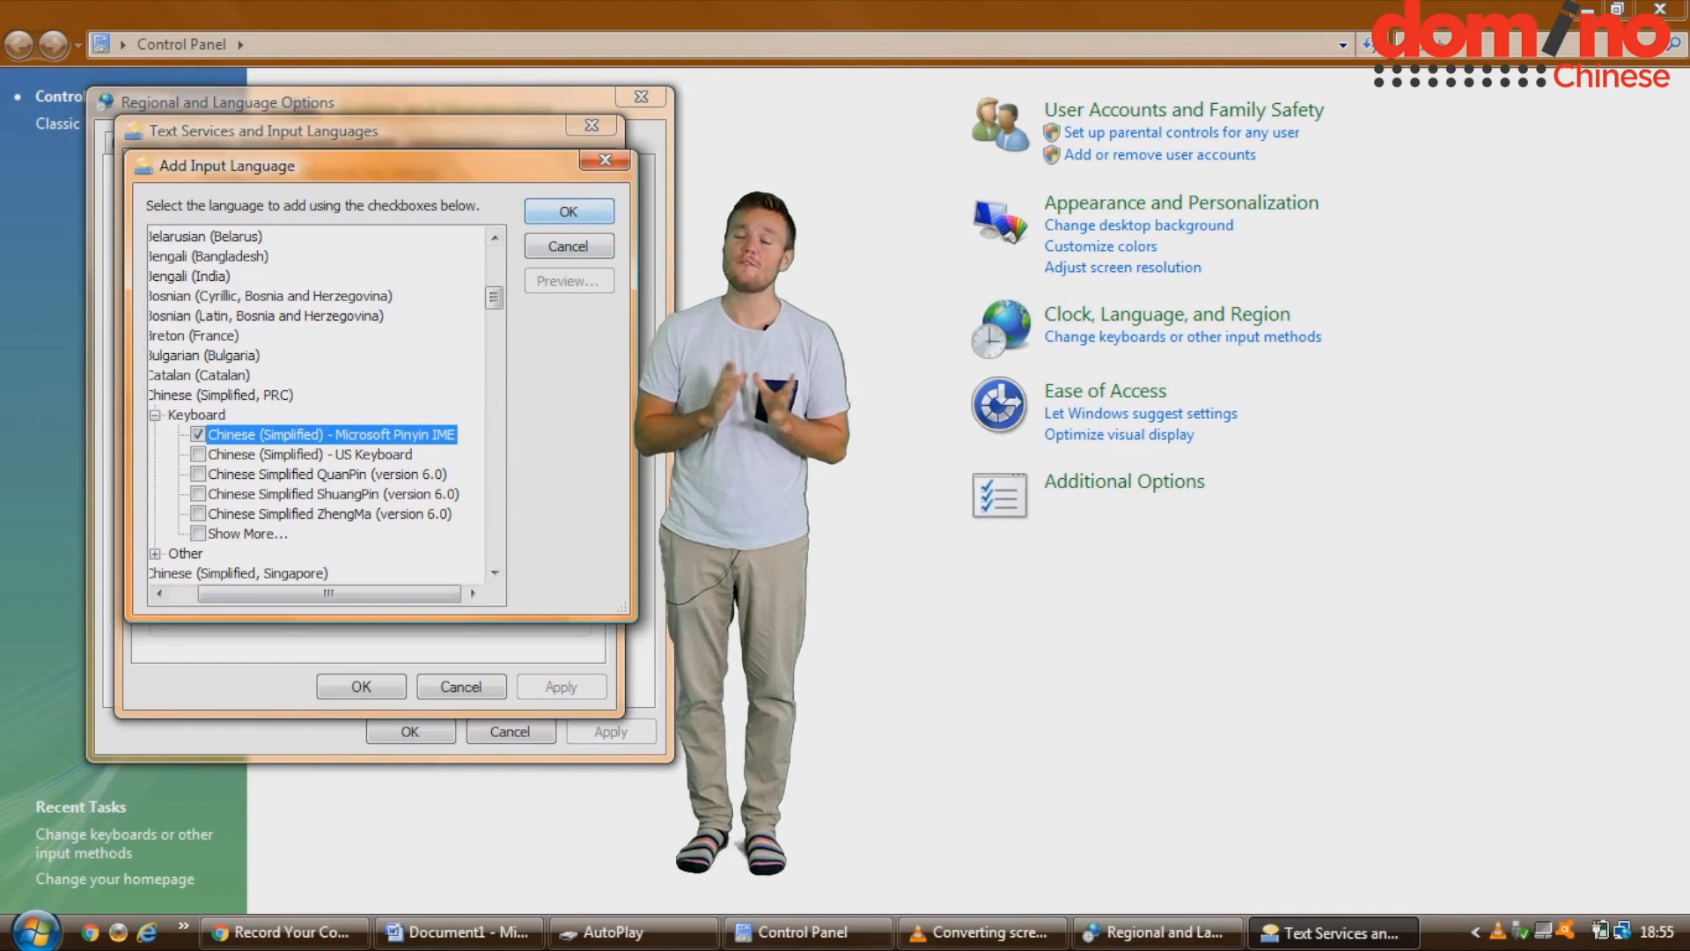
left_click(567, 210)
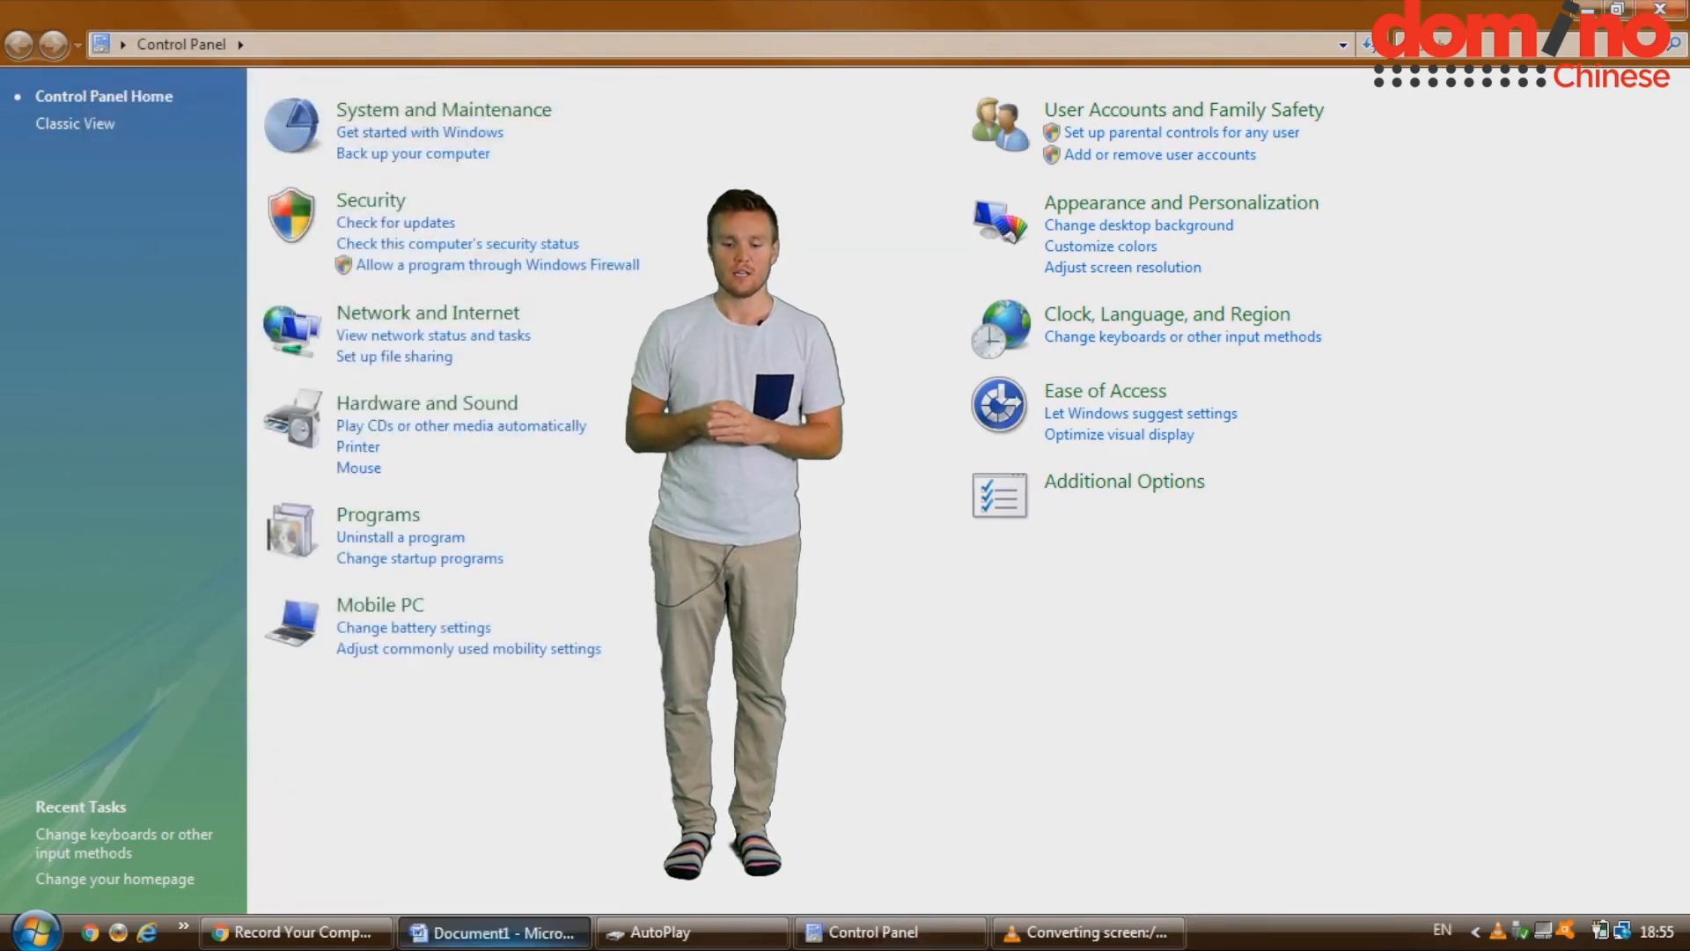
left_click(494, 931)
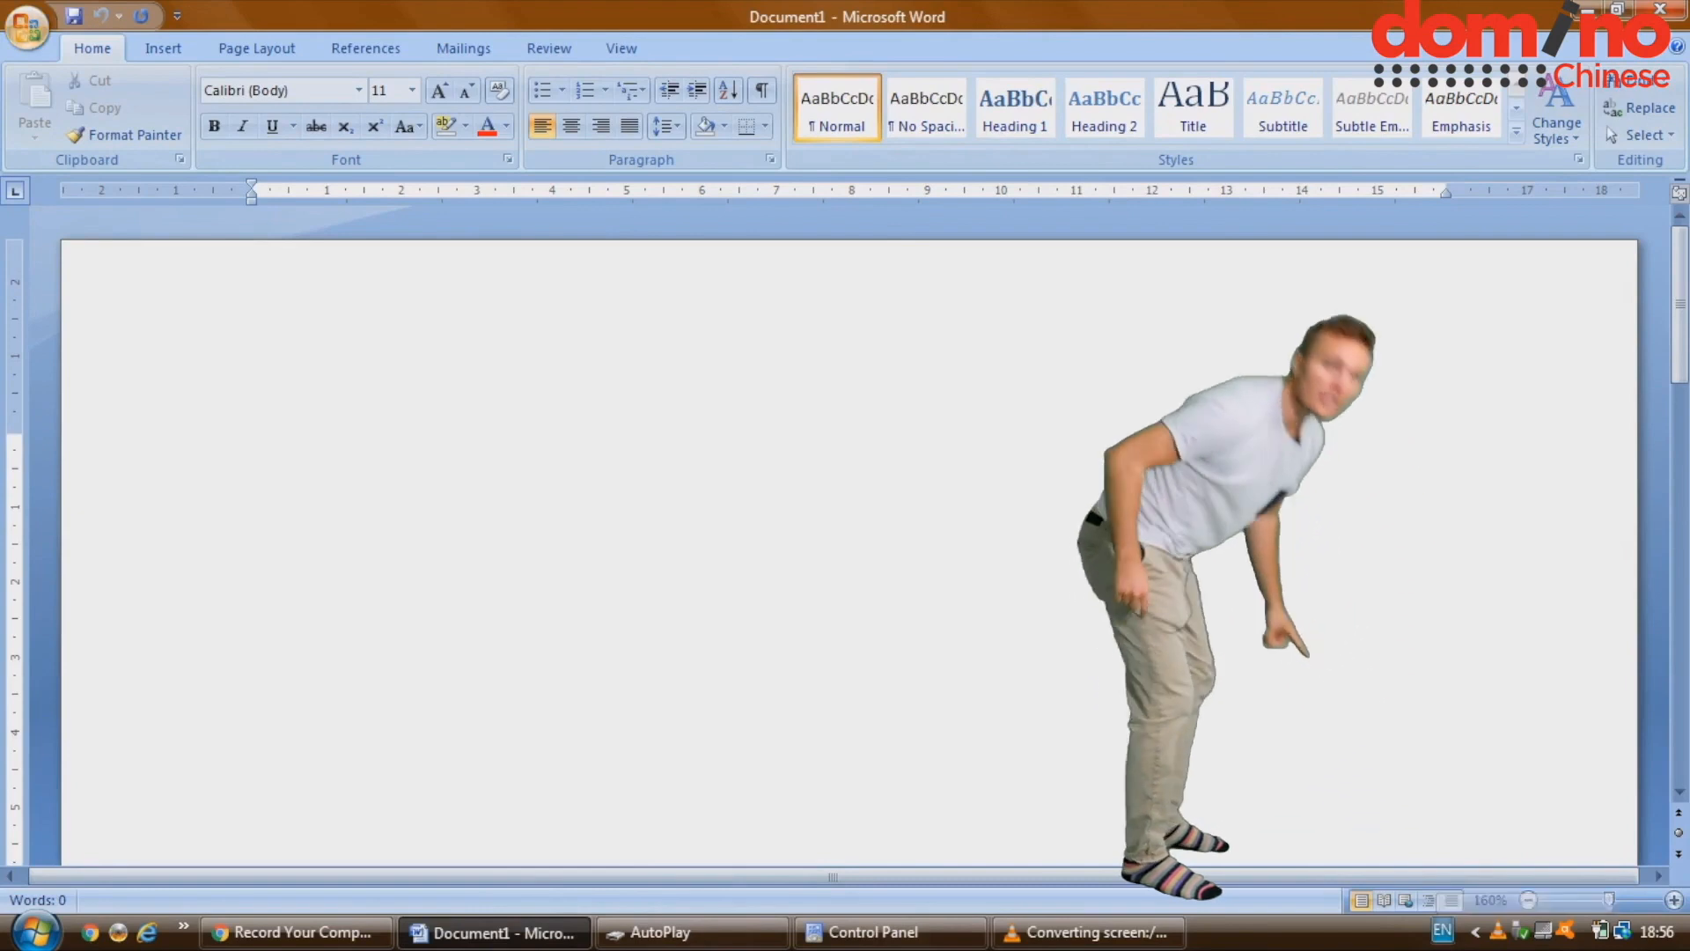
- Switch input to CH Chinese (Simplified) and enter pinyin 'niha' to show character candidates
left_click(1442, 931)
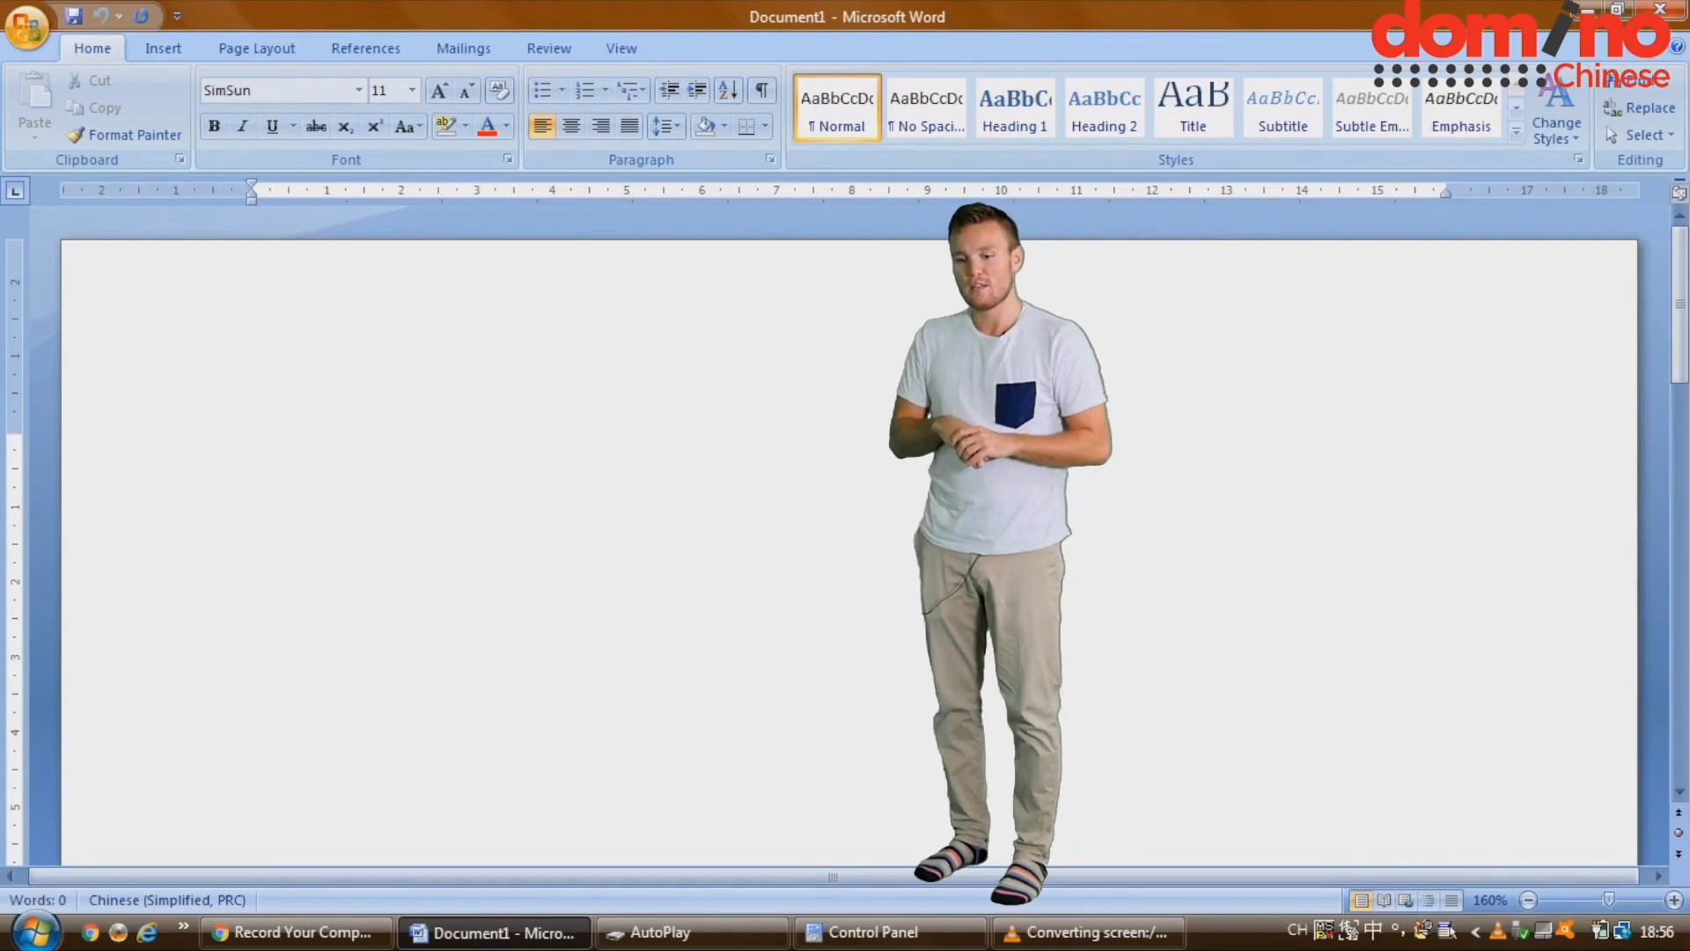
type("niha")
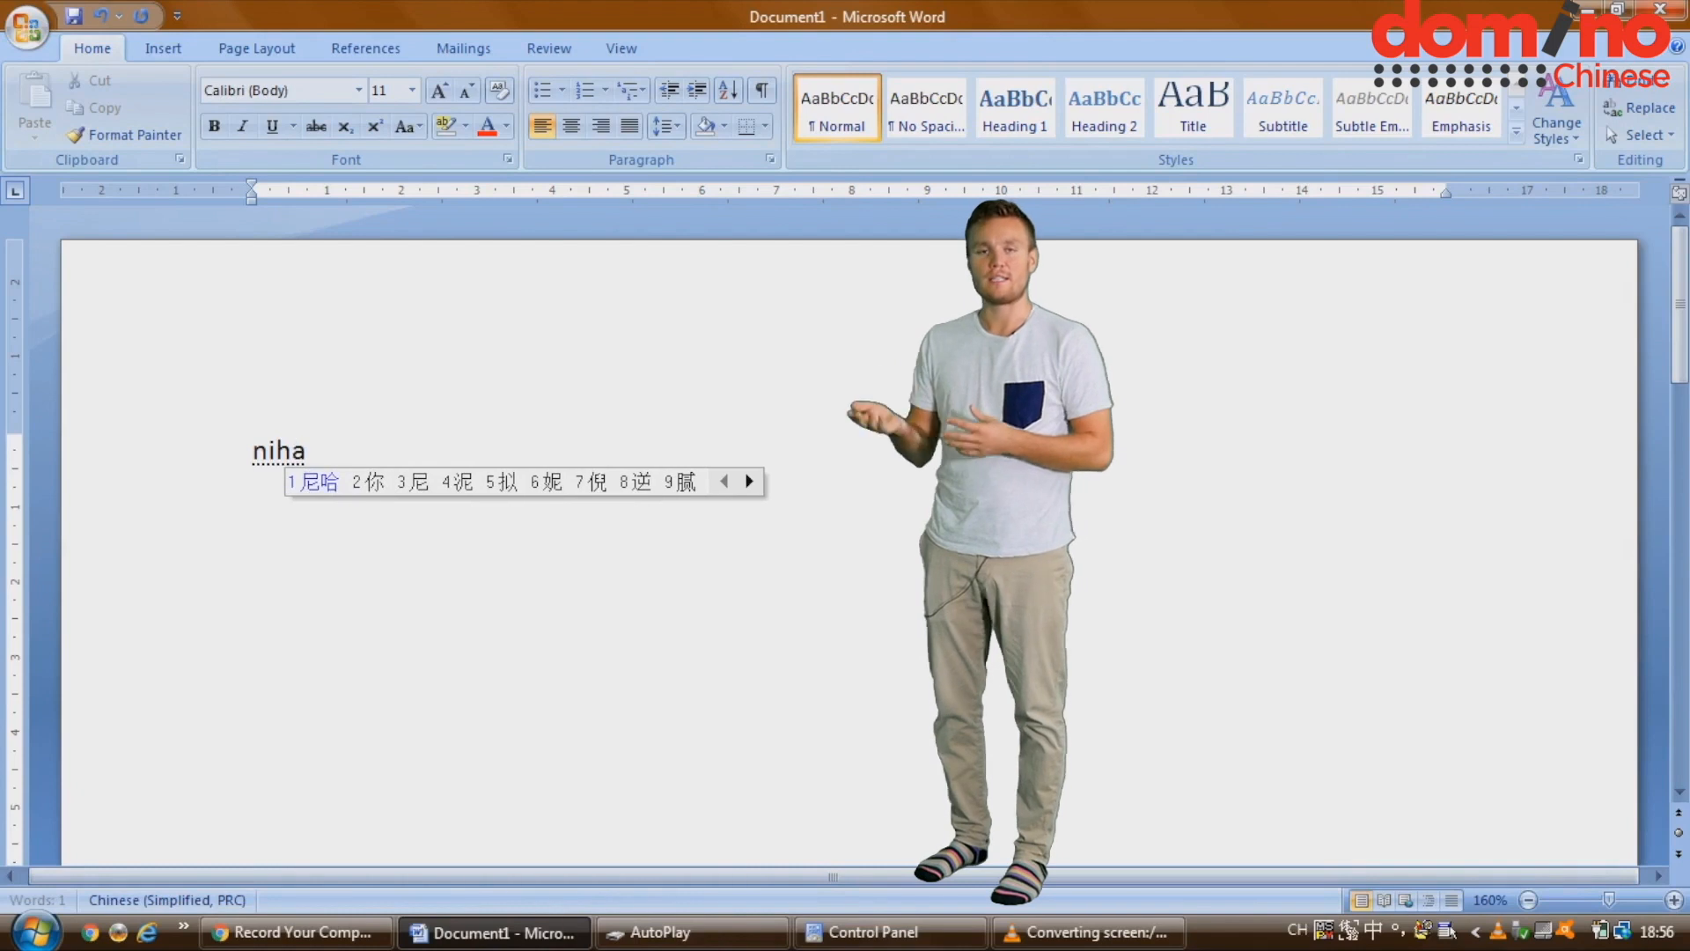